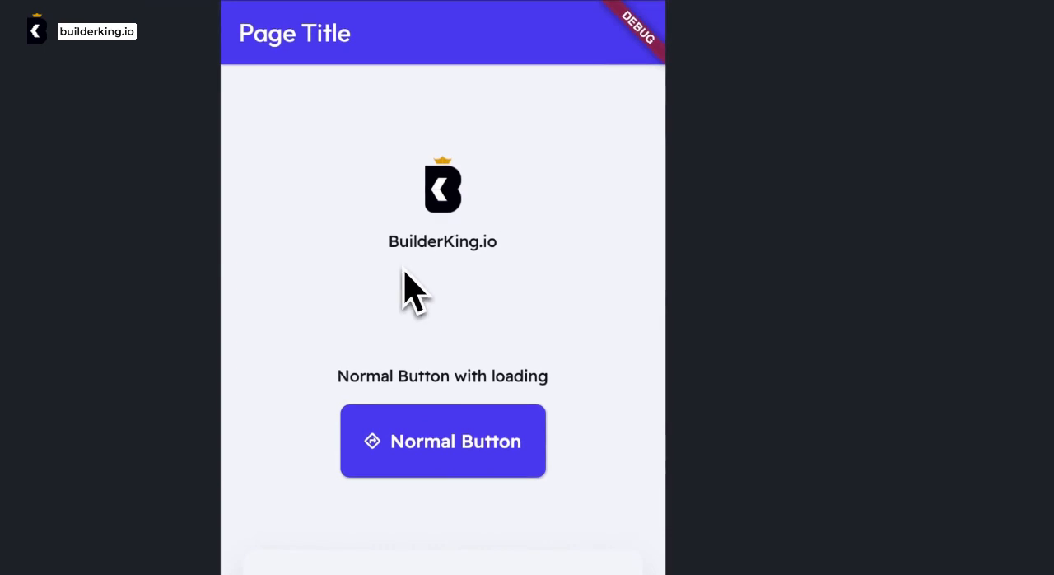
Trigger the Normal Button's spinning loading animation twice and enter 12 in the gift code field.
left_click(443, 442)
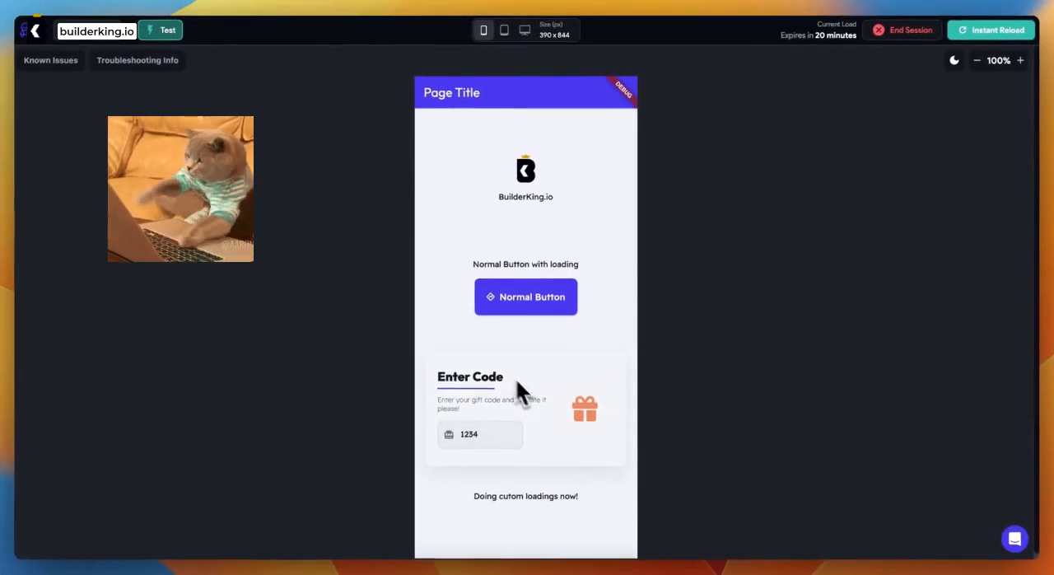
left_click(525, 297)
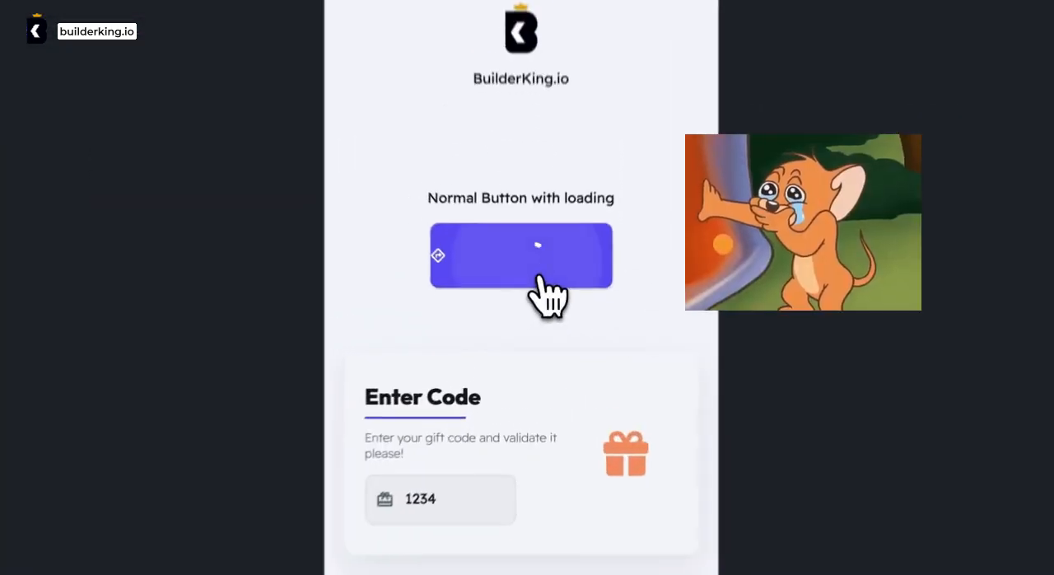
left_click(521, 256)
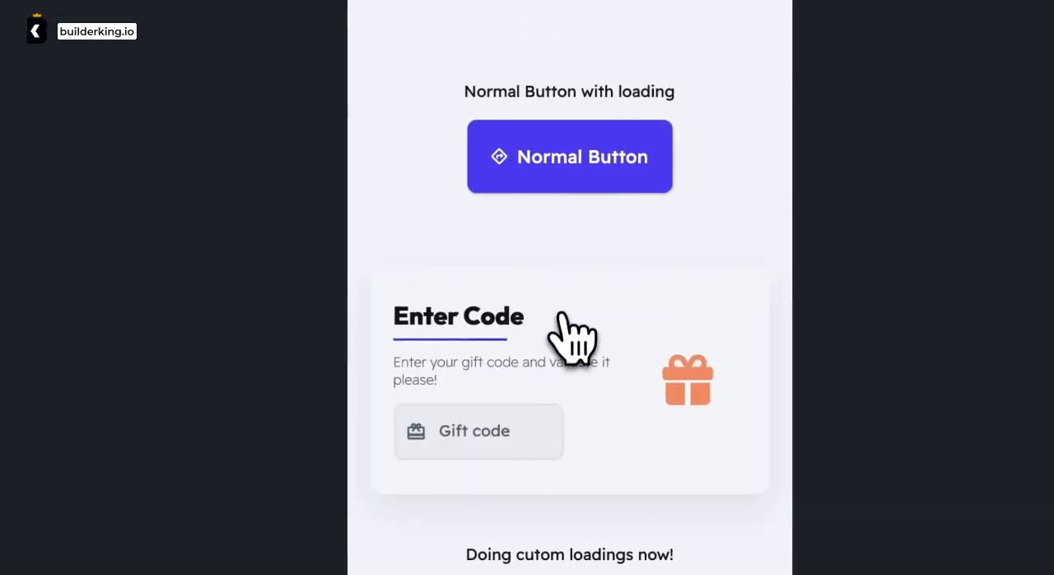
left_click(570, 155)
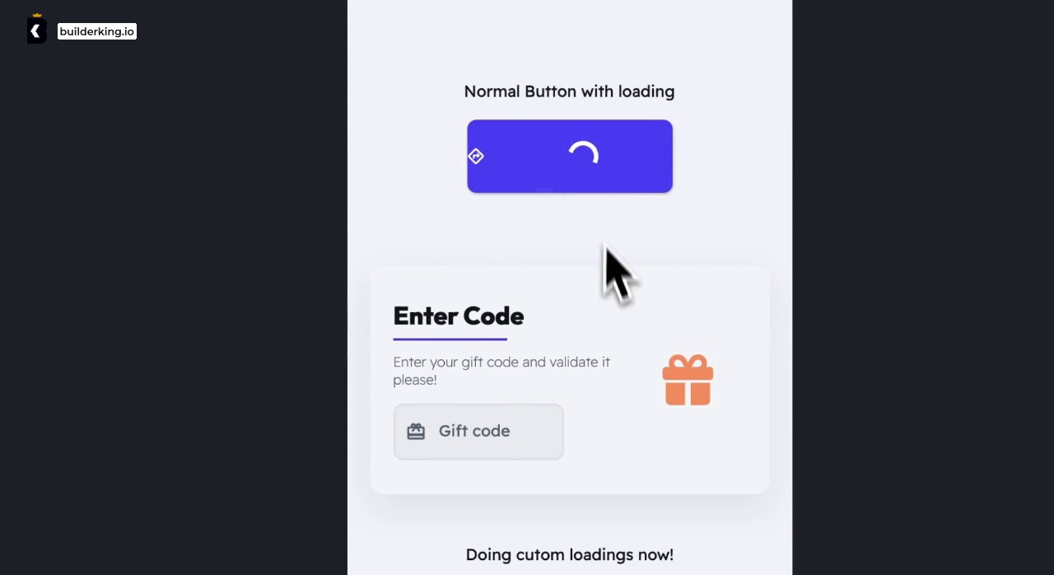
type("12")
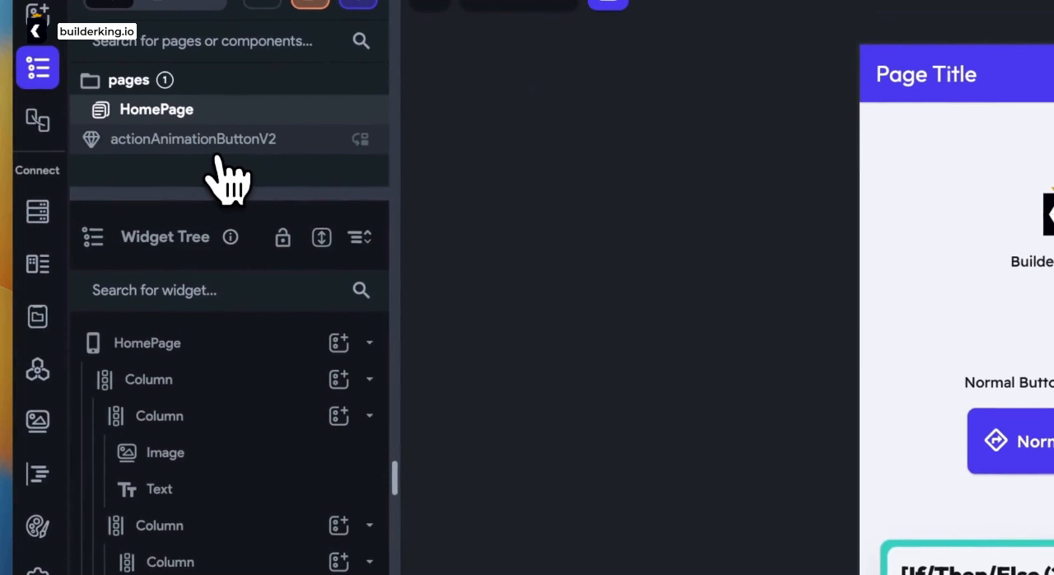
Select actionAnimationButtonV2 and view its actionButton Action parameter.
left_click(193, 139)
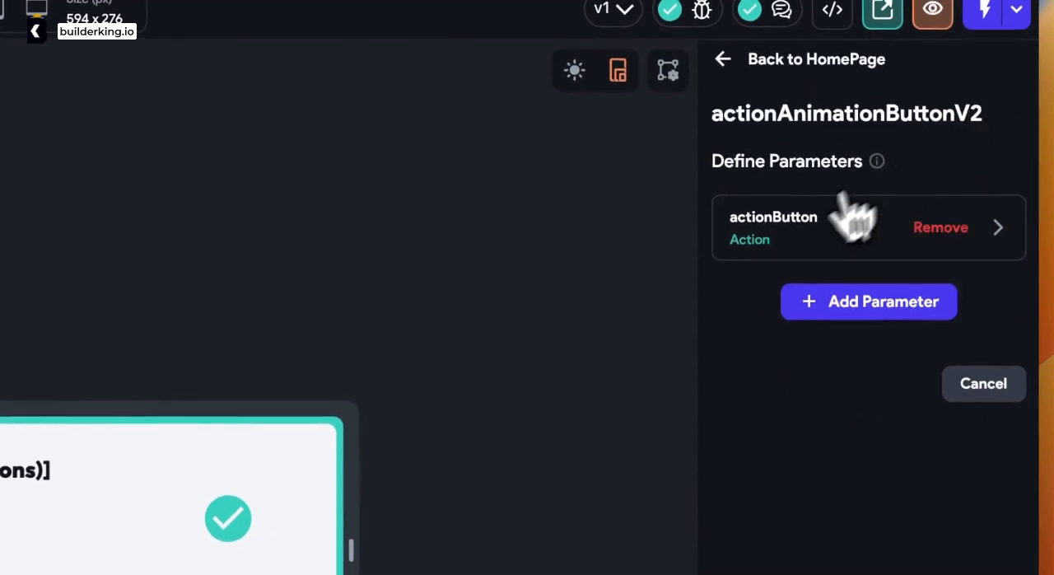
left_click(849, 227)
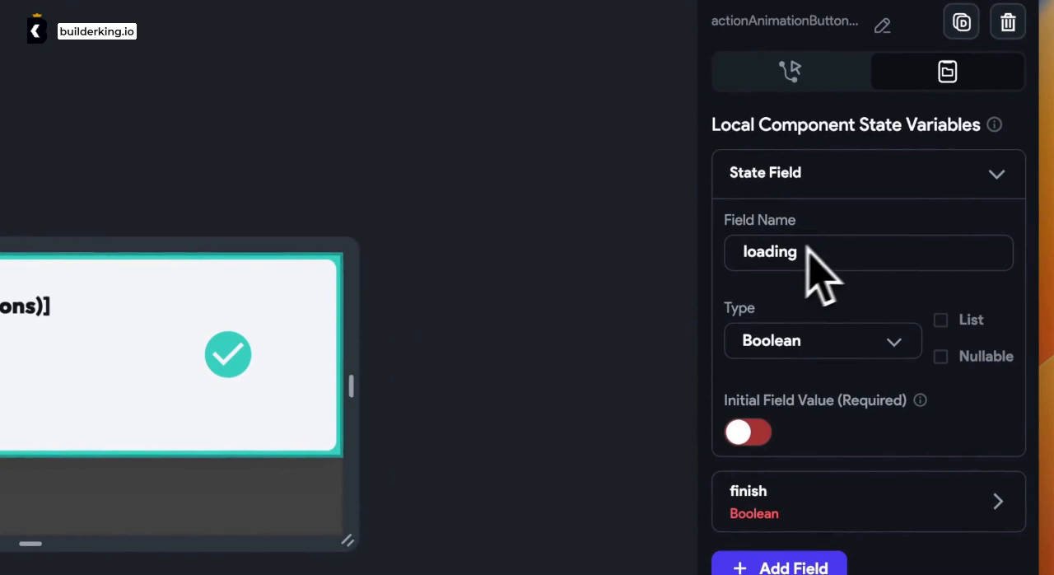
Scroll through the loading and finish Boolean state variables toward the widget tree.
scroll("down", 3)
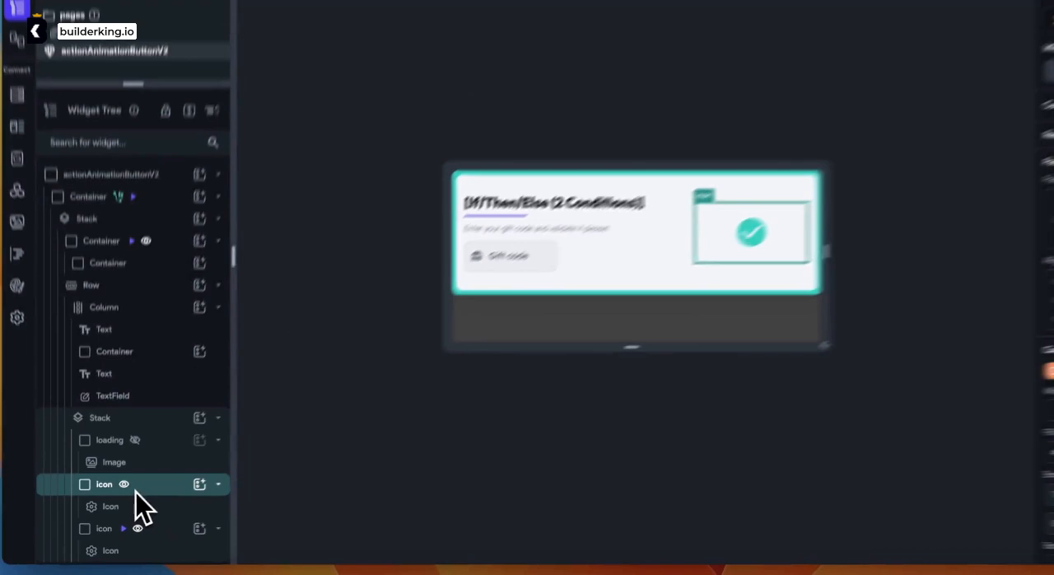
Select an Icon layer inside the component's Stack.
left_click(106, 484)
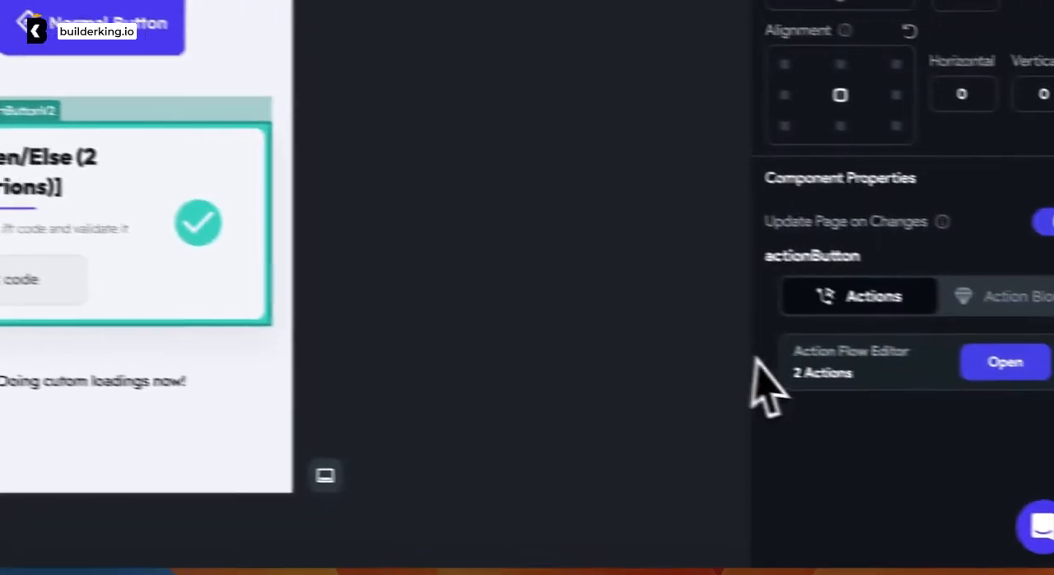
Inspect the 4000 ms wait and Done! snack bar actions, then dismiss the sharing dialog.
left_click(1003, 362)
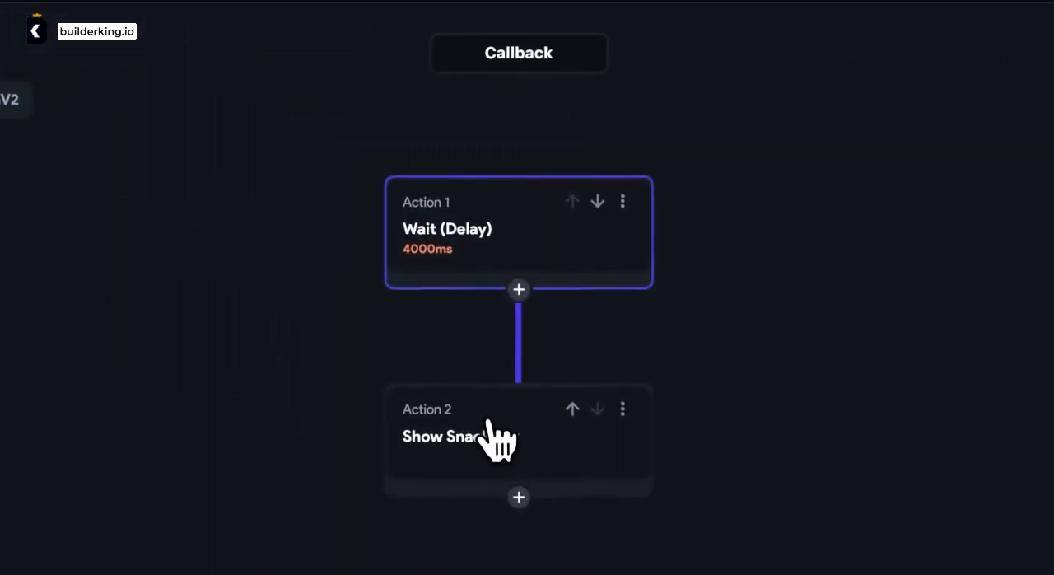
left_click(493, 438)
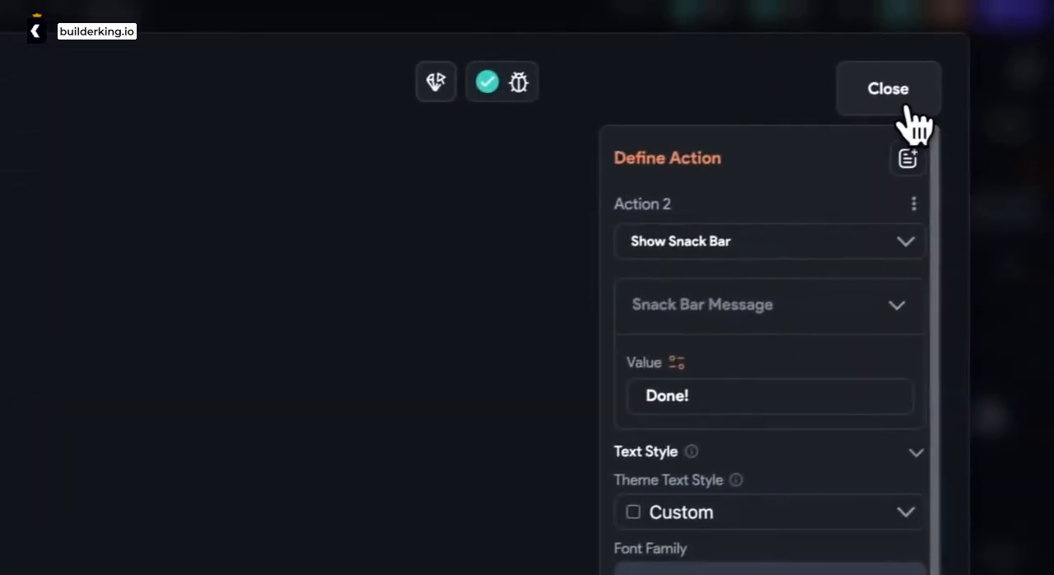
left_click(888, 89)
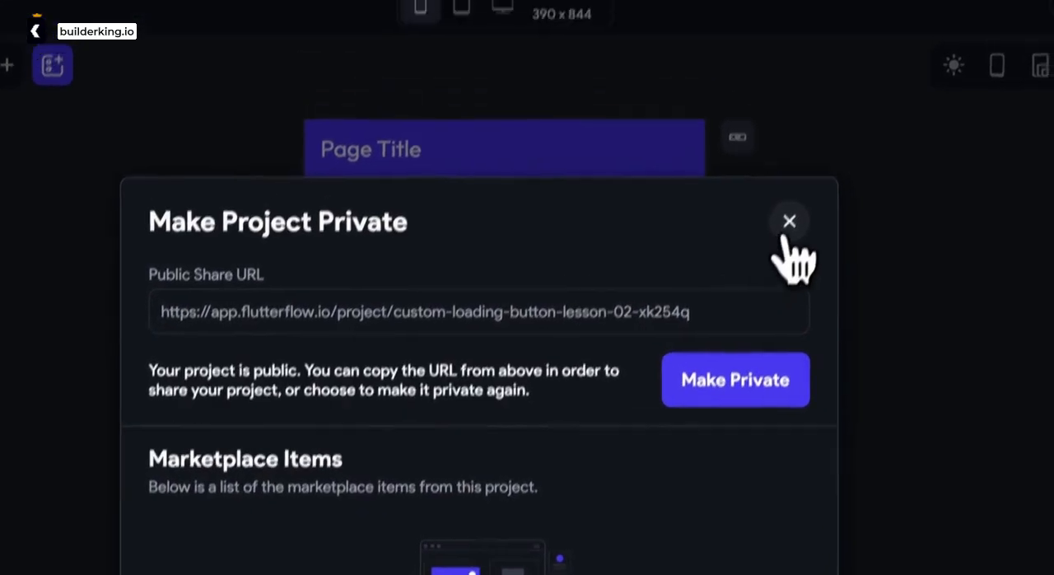
left_click(790, 220)
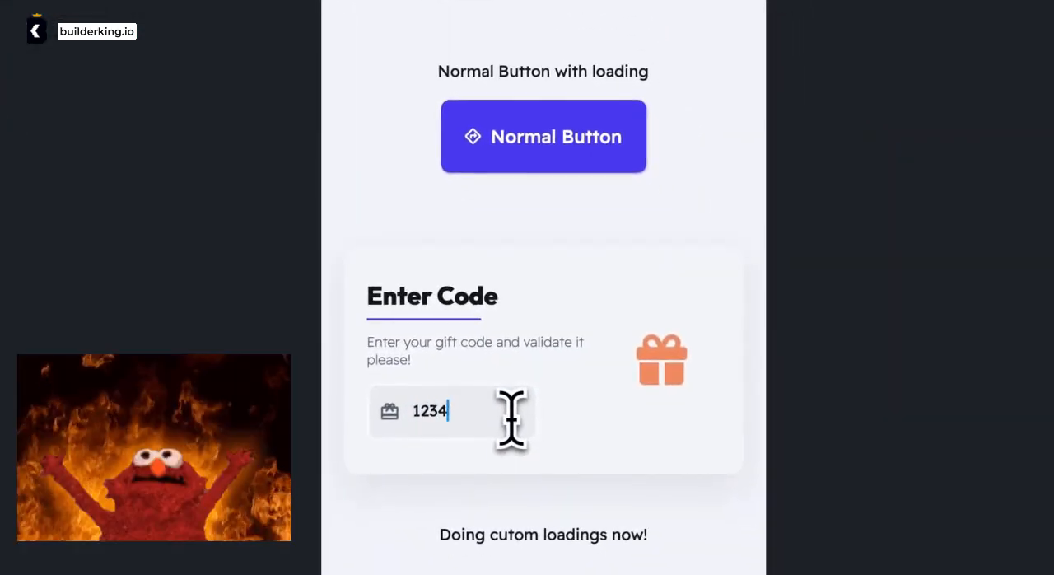
Submit gift code 1234 so the button spins and the card reads Claim It!
left_click(626, 461)
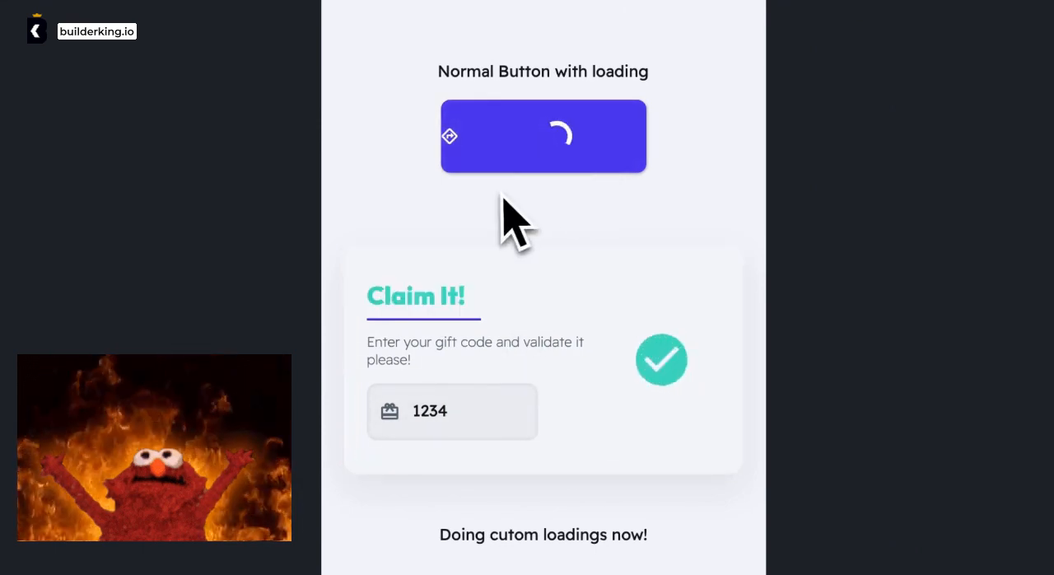
mouse_move(557, 326)
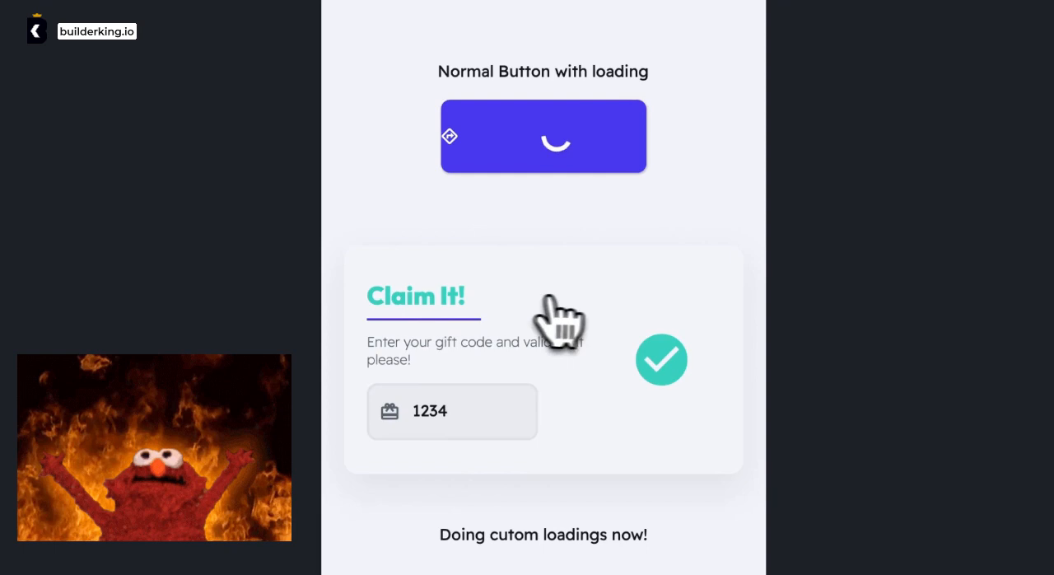